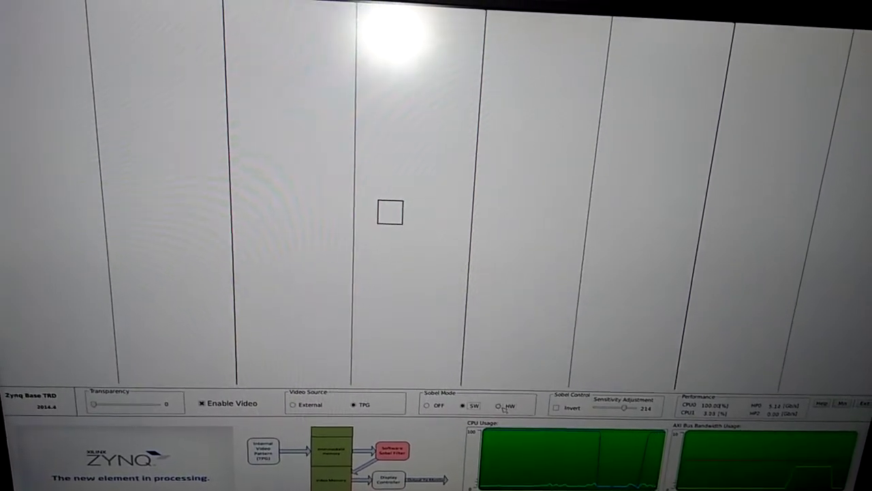
# - Select HW in the Sobel Mode group so the edge filter runs in hardware
pyautogui.click(501, 405)
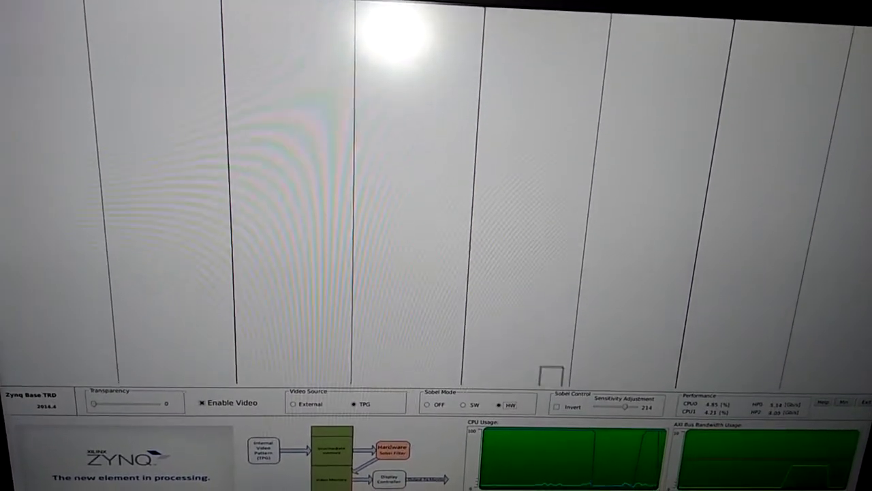